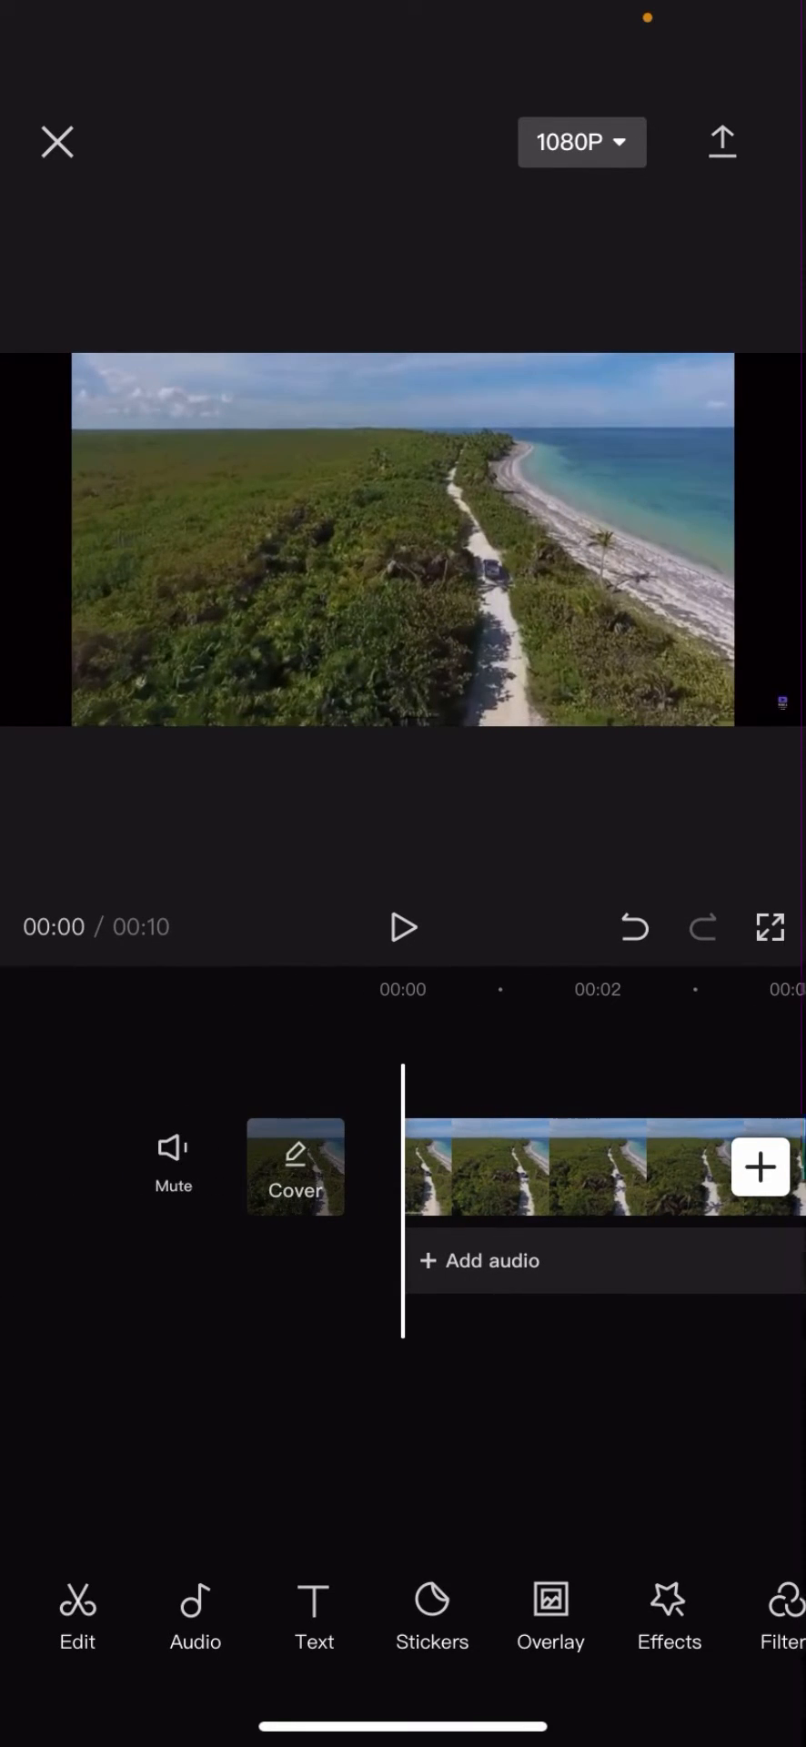
Select the aerial beach clip on the timeline and scroll the toolbar to reveal Adjust.
click(602, 1168)
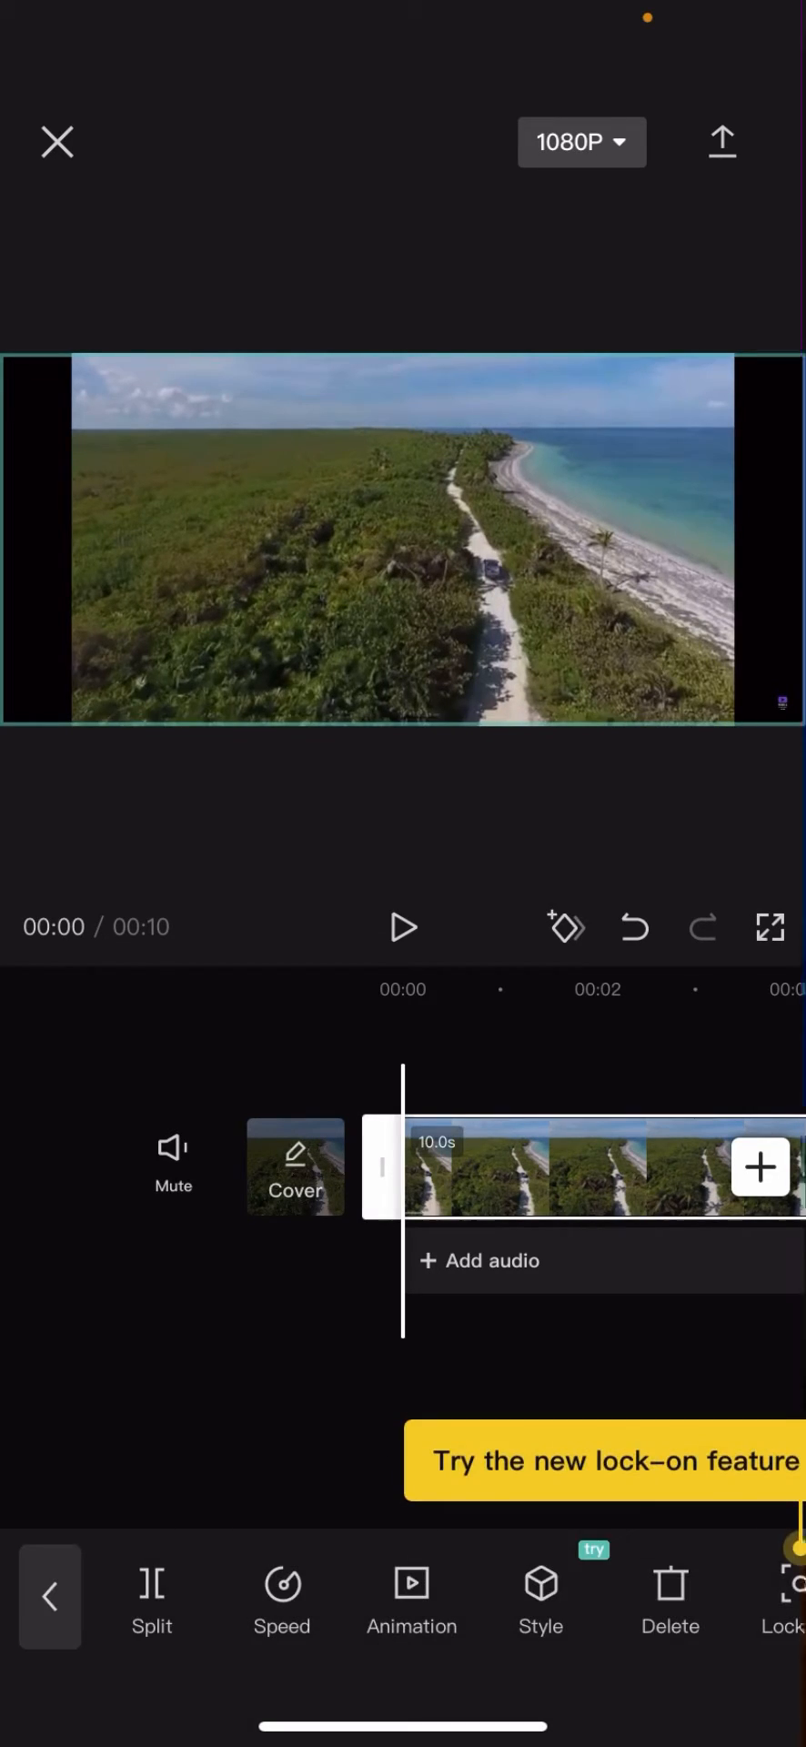
scroll(left, 3)
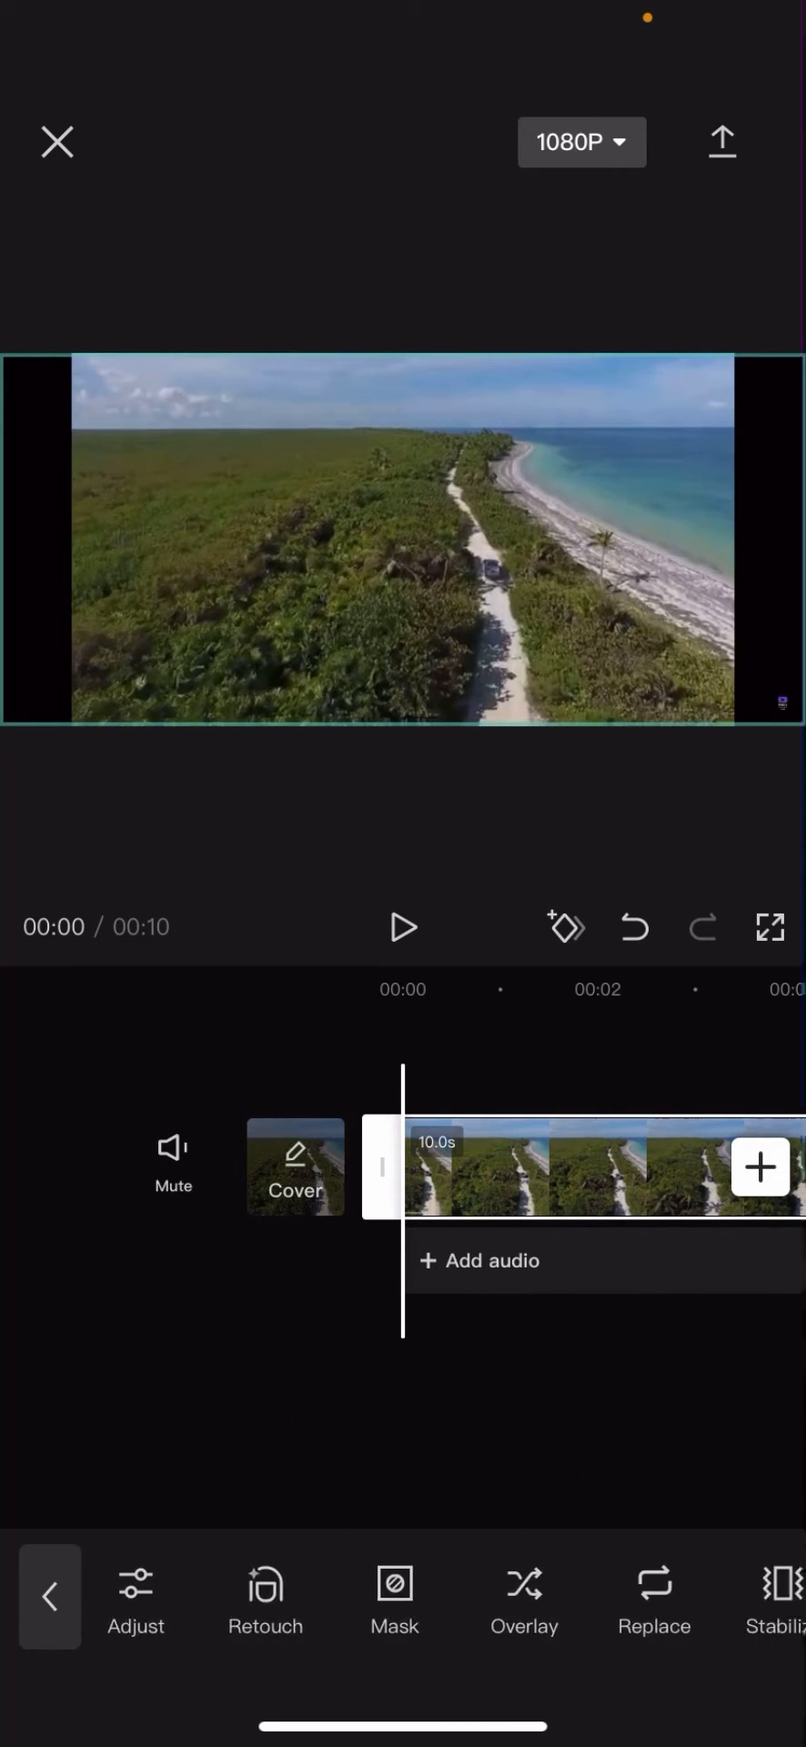
scroll(right, 3)
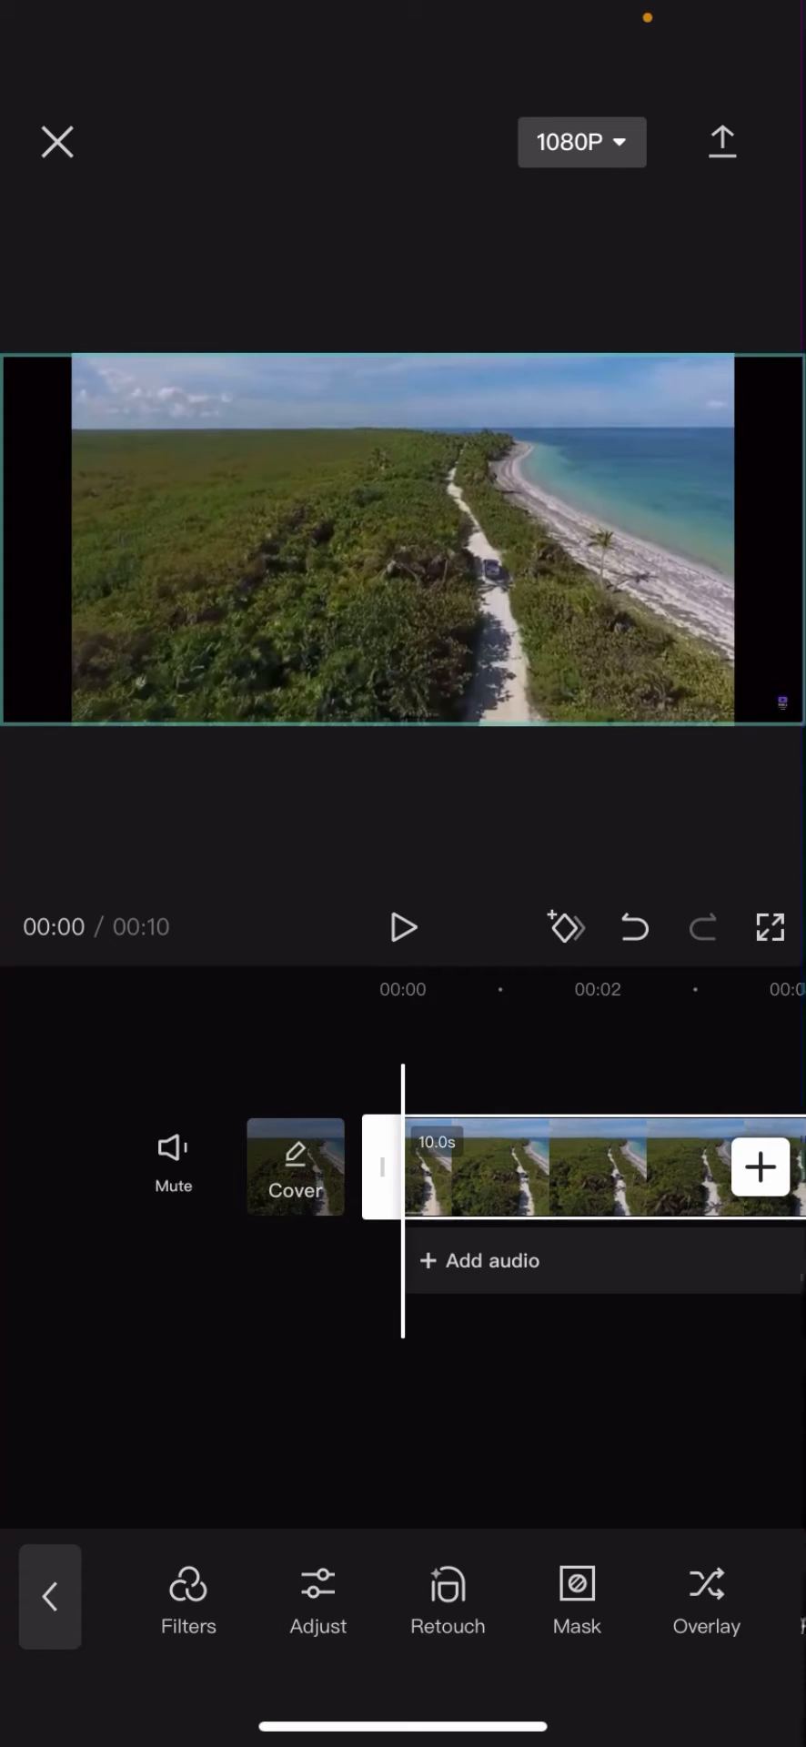
Open the clip's Adjust panel, view Video quality, then choose Brightness.
click(319, 1597)
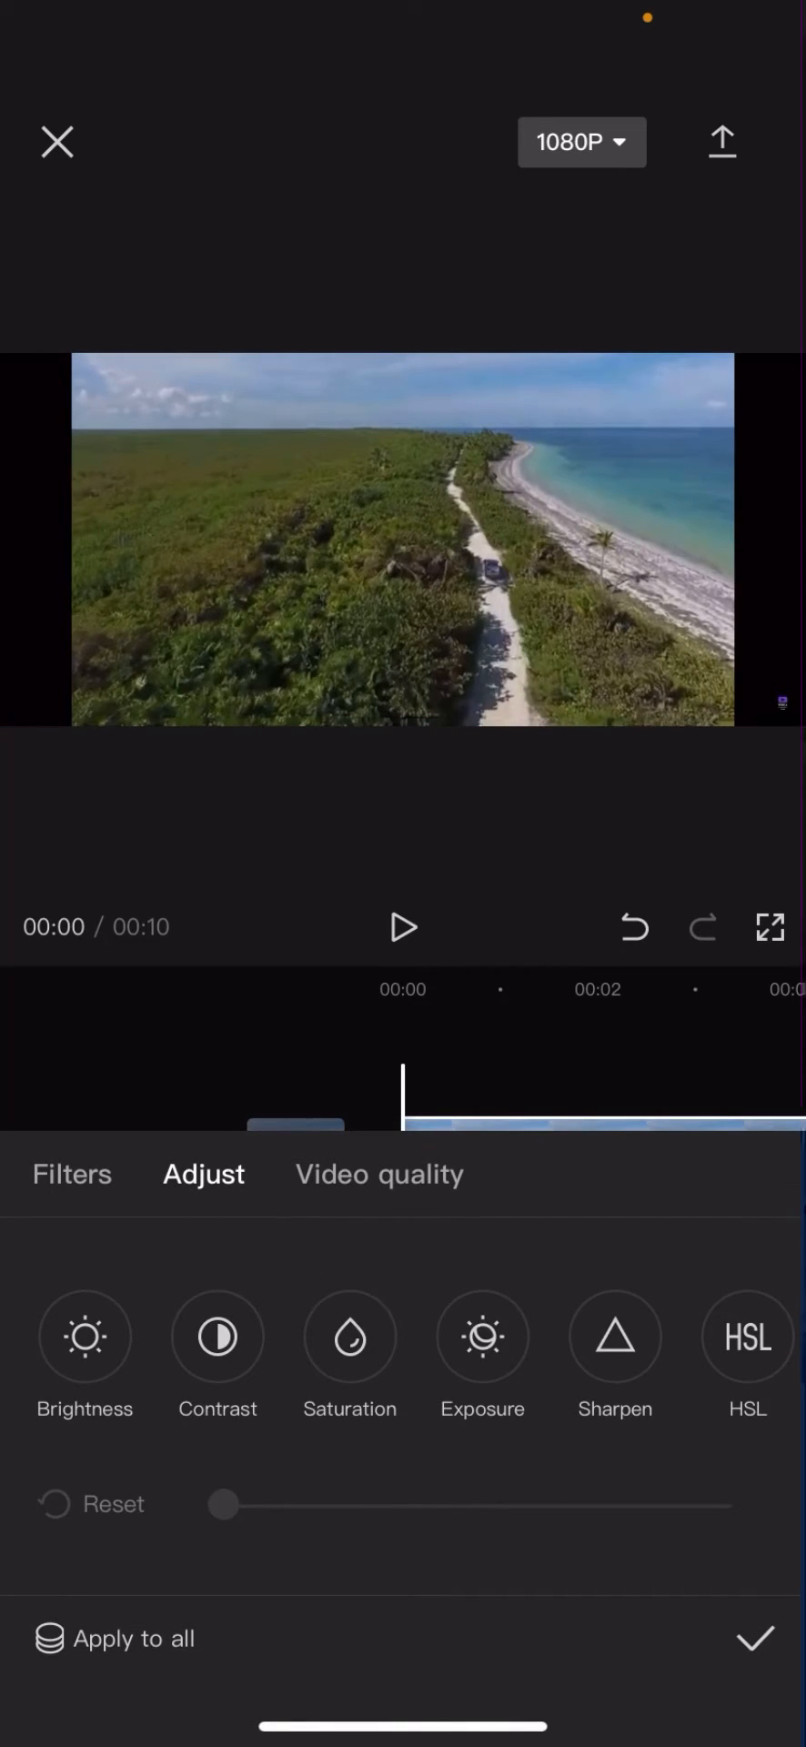
click(379, 1173)
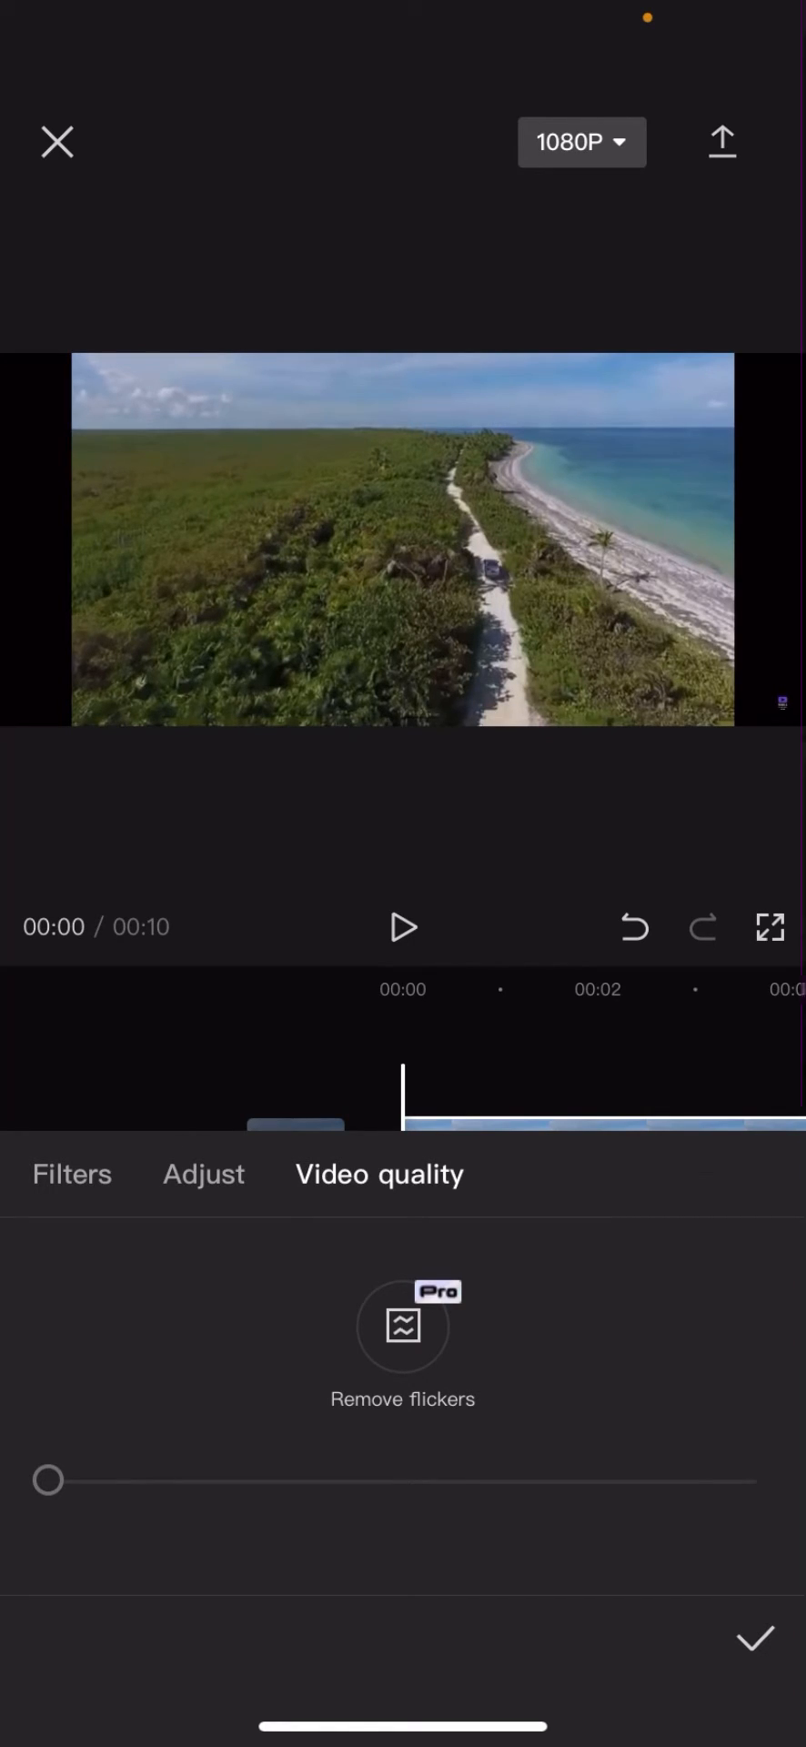
click(203, 1173)
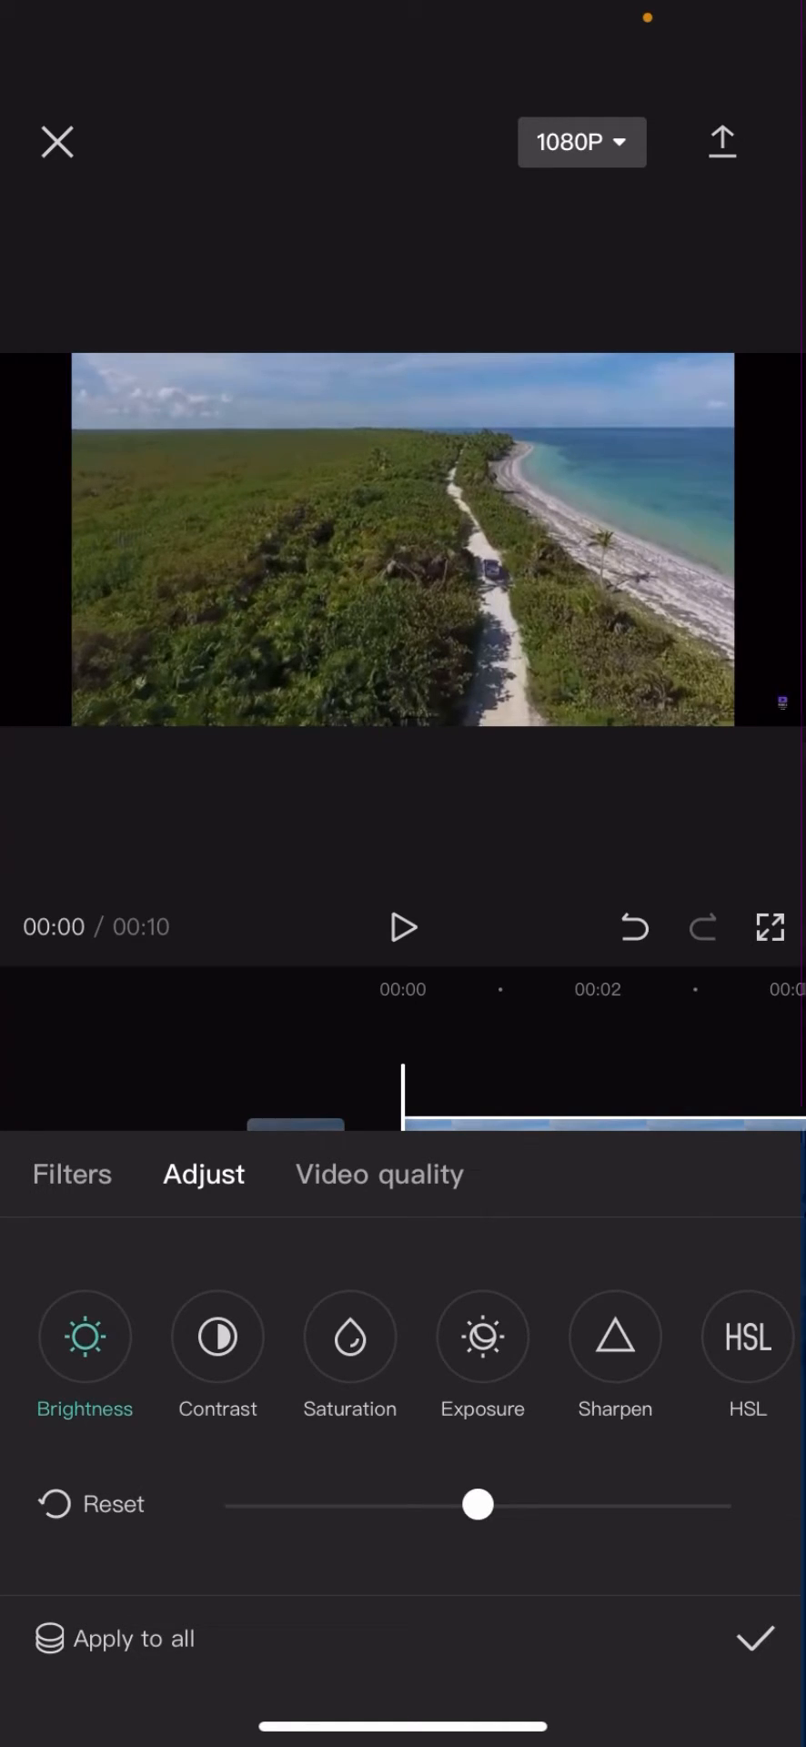
Raise the beach clip's brightness to about 28 and apply it.
drag(479, 1504, 618, 1504)
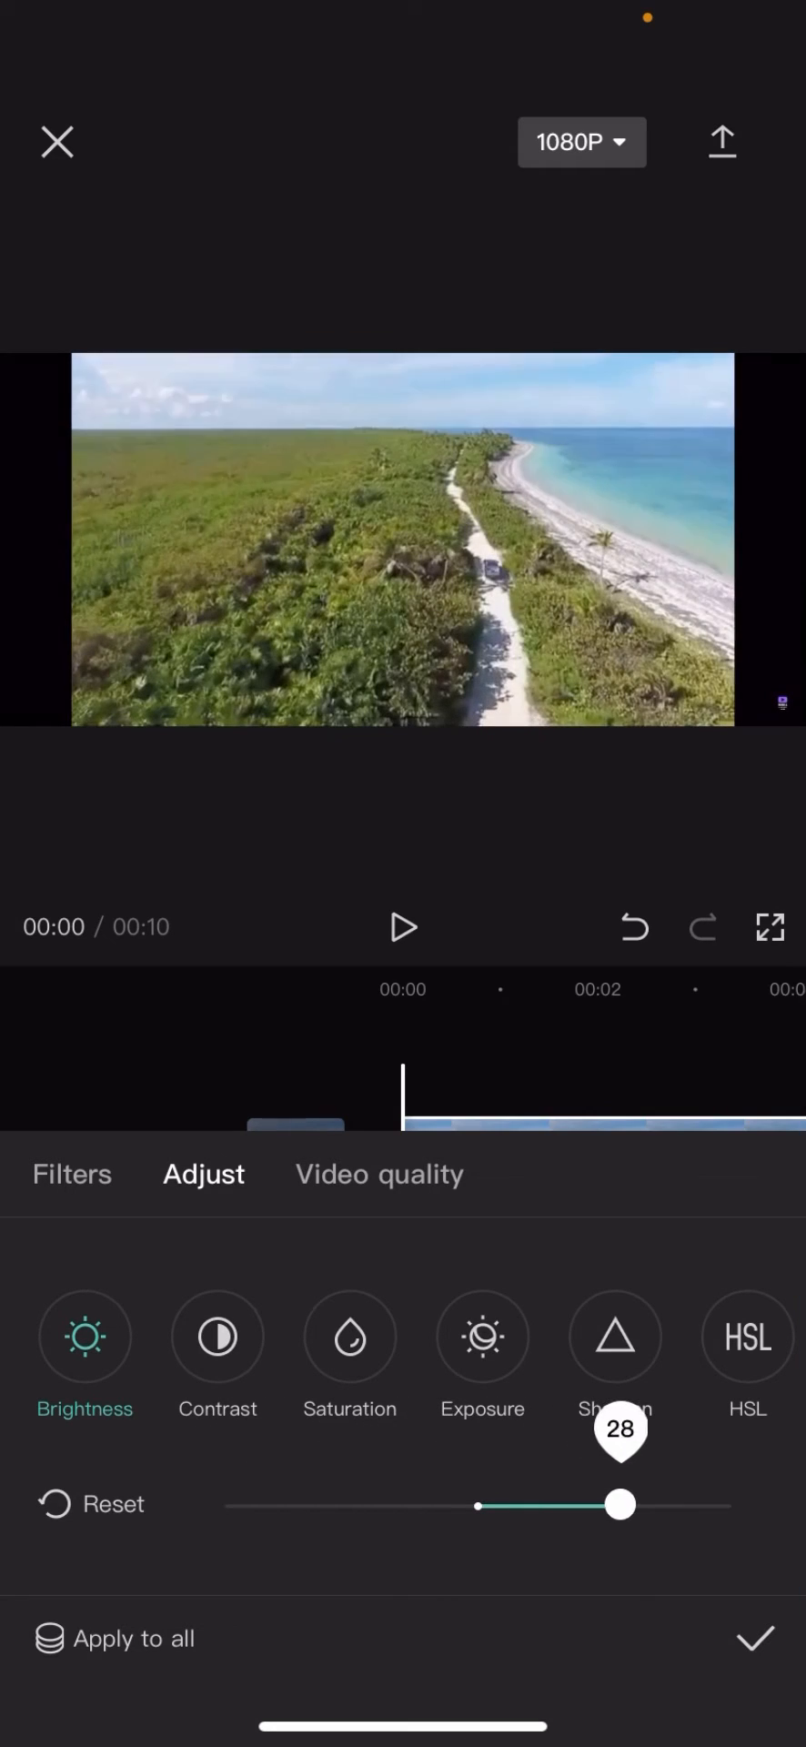
drag(618, 1504, 631, 1504)
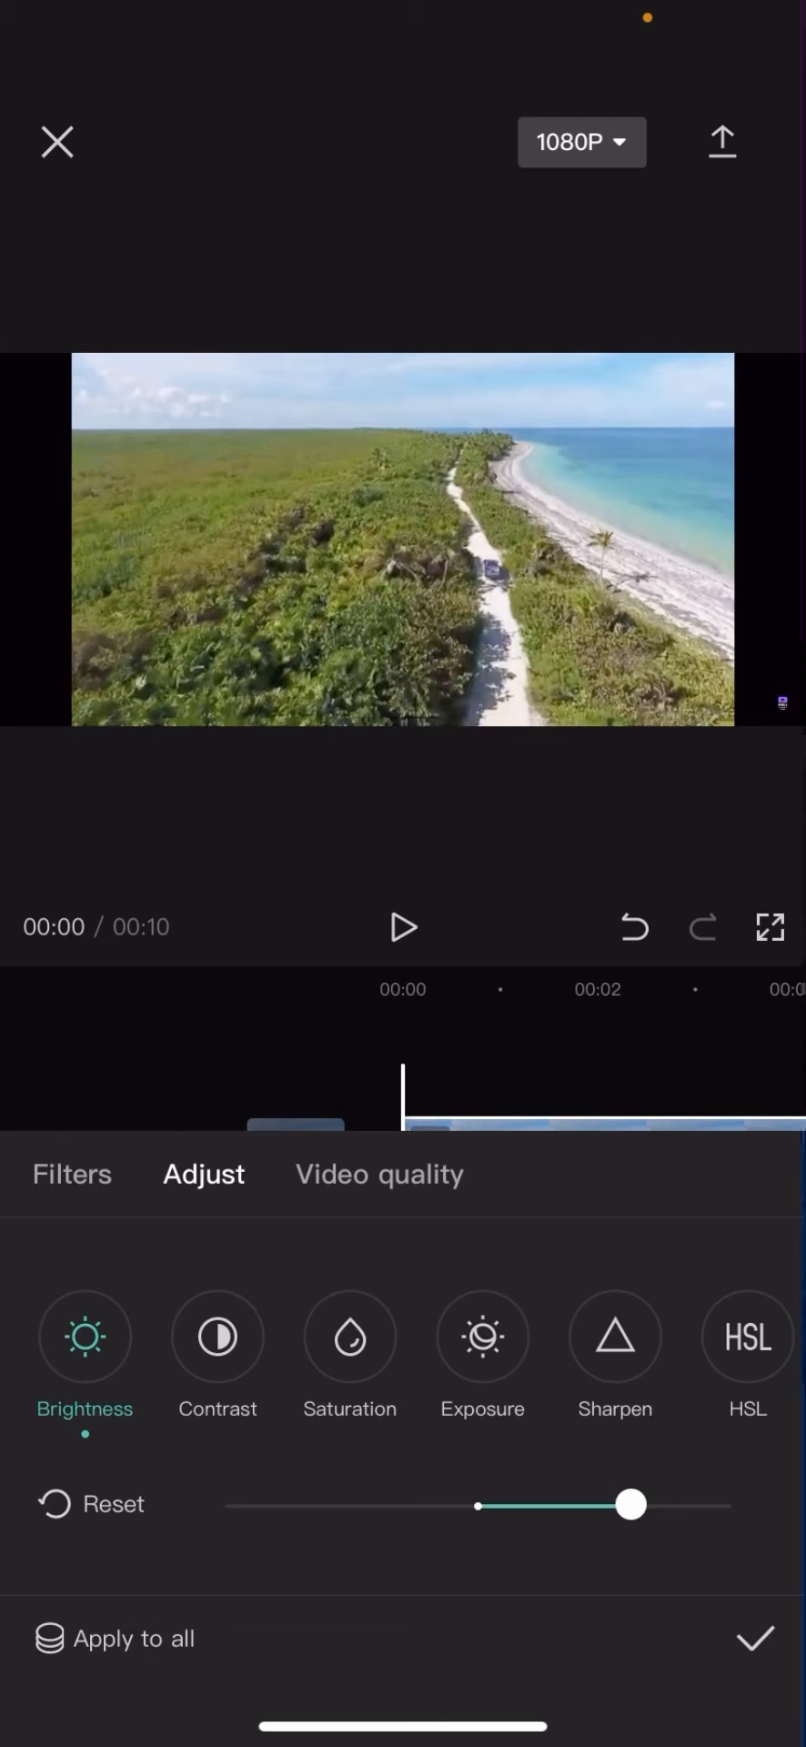
click(756, 1638)
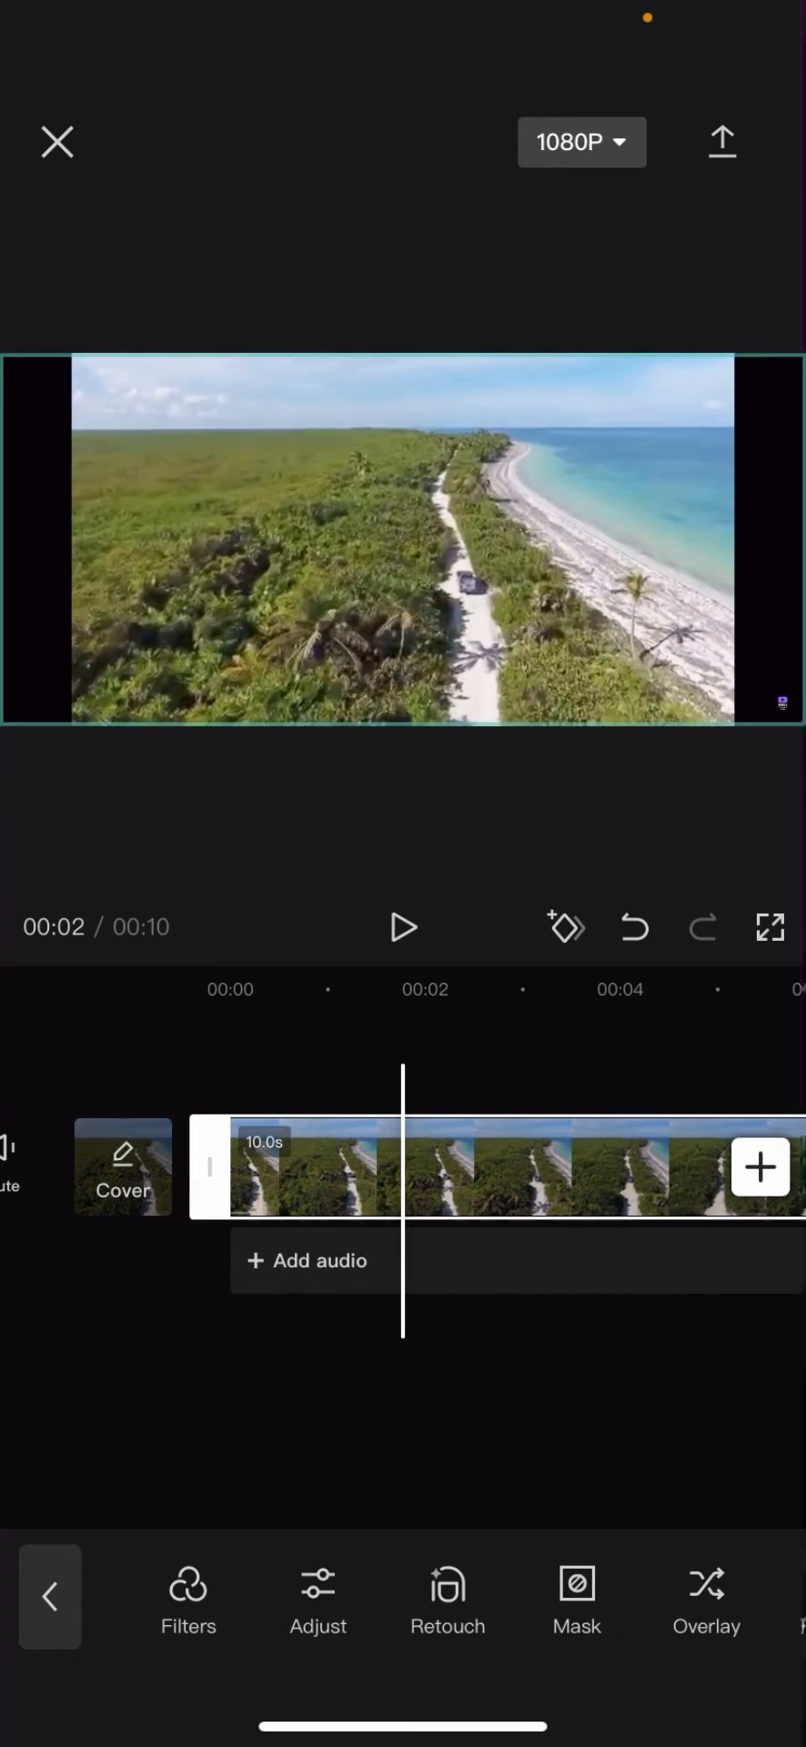
Drop the beach clip's brightness to its minimum and apply it.
click(319, 1597)
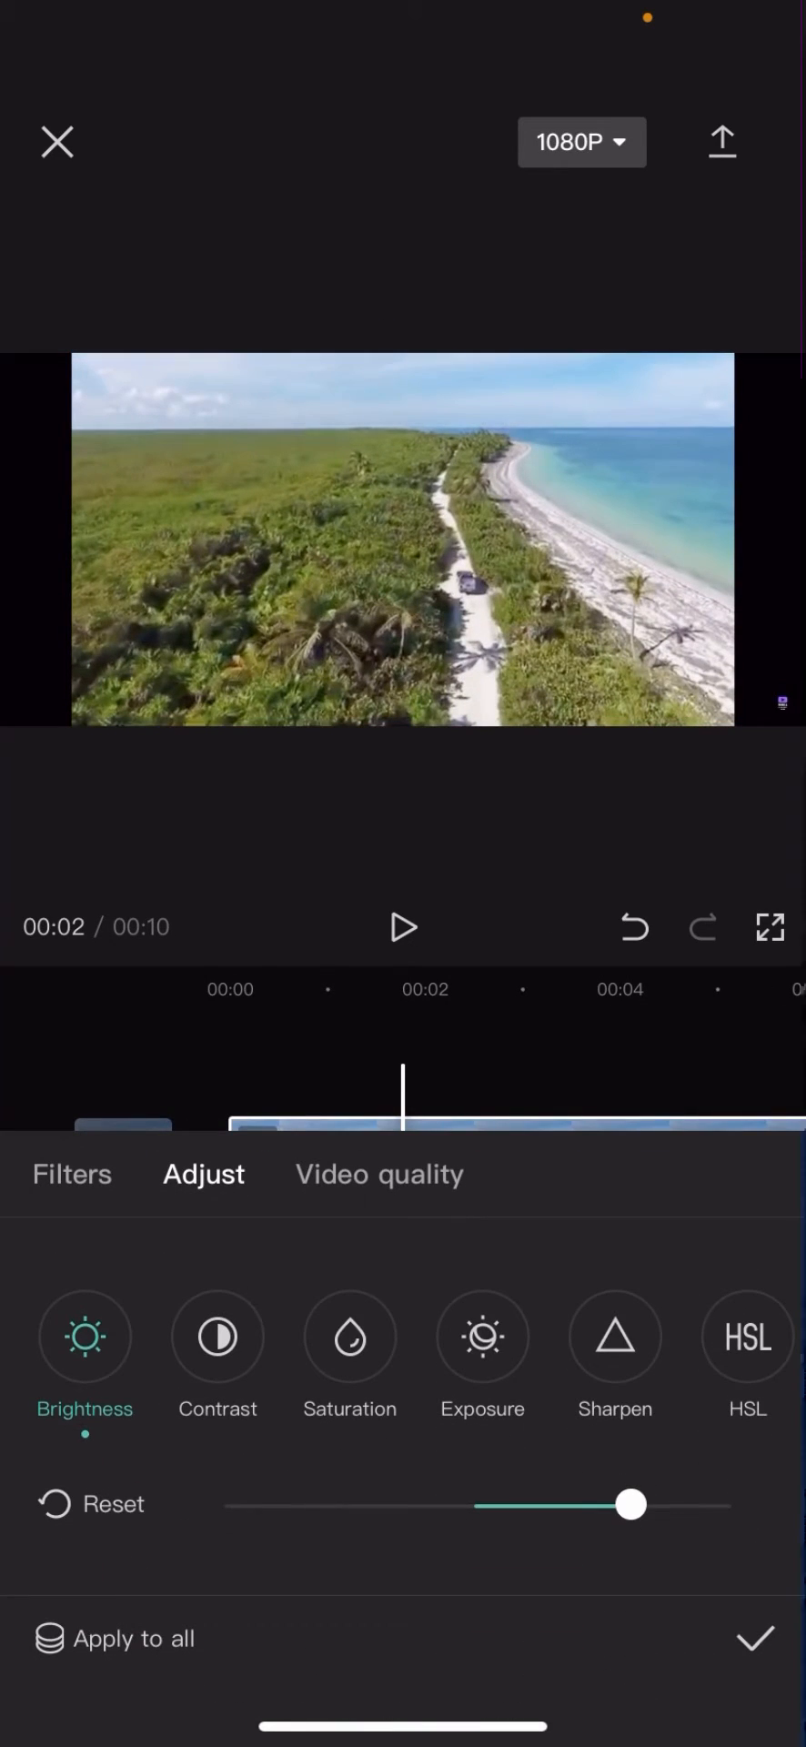
drag(632, 1504, 220, 1503)
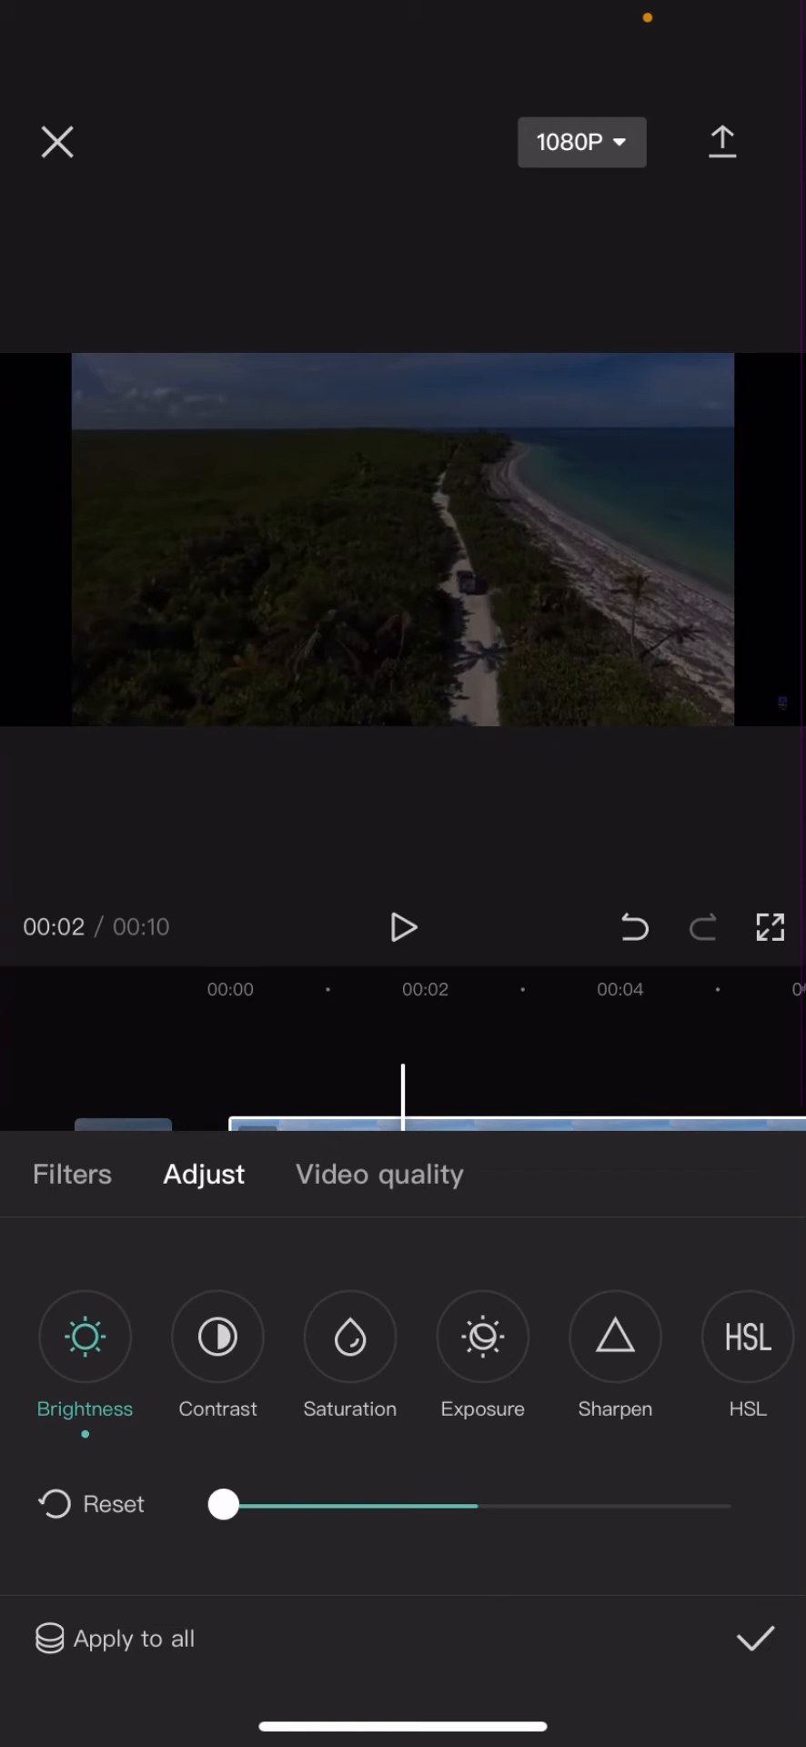
click(756, 1638)
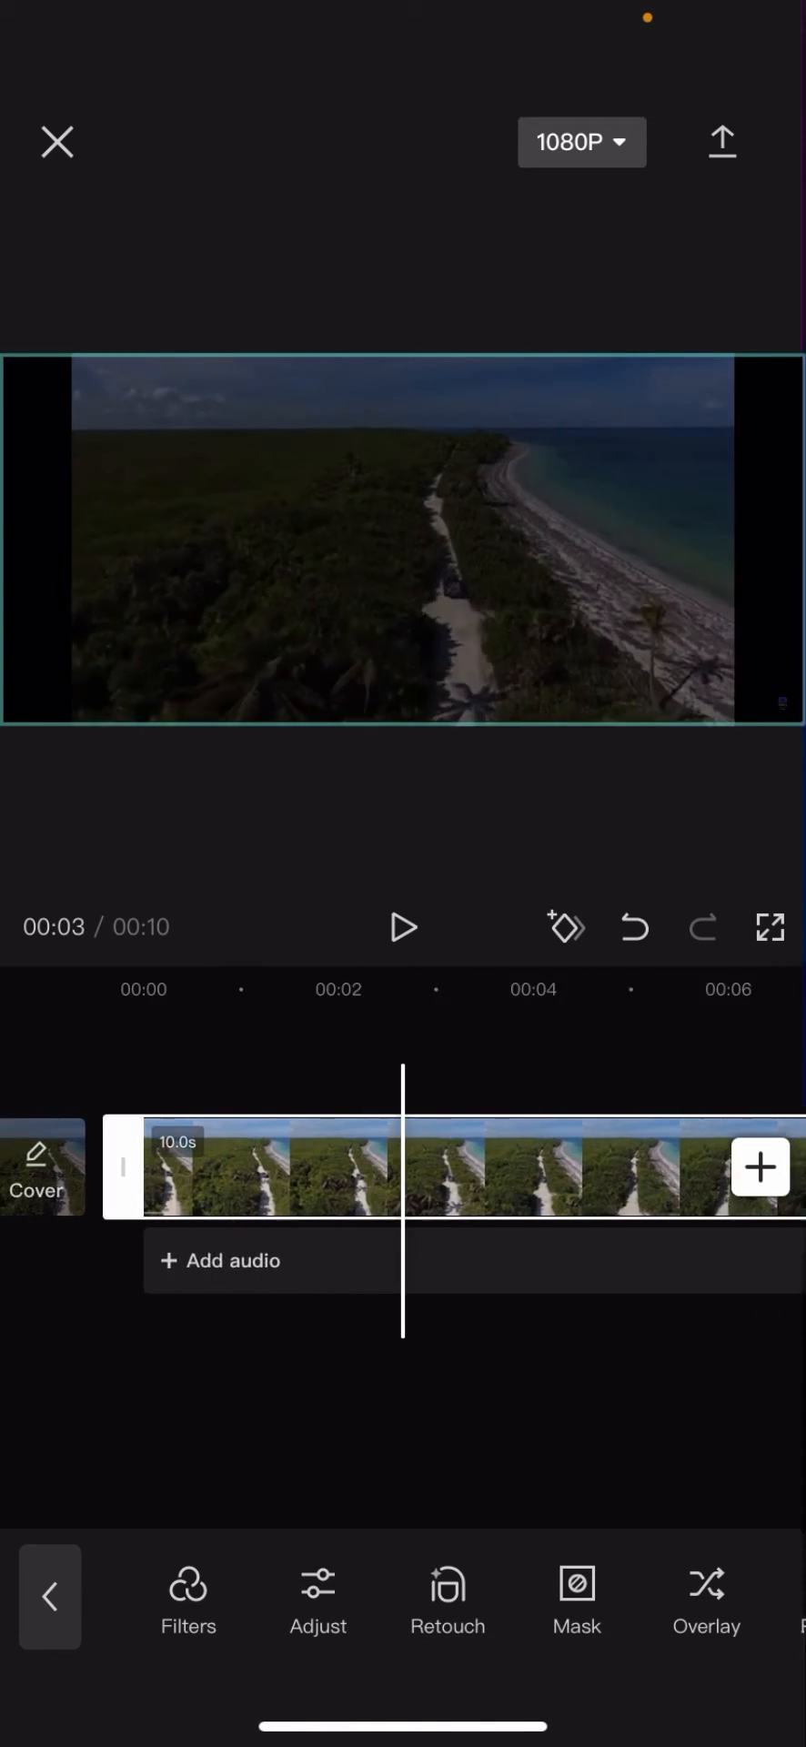
Scrub back along the timeline and reopen the clip's adjustment settings.
scroll(left, 3)
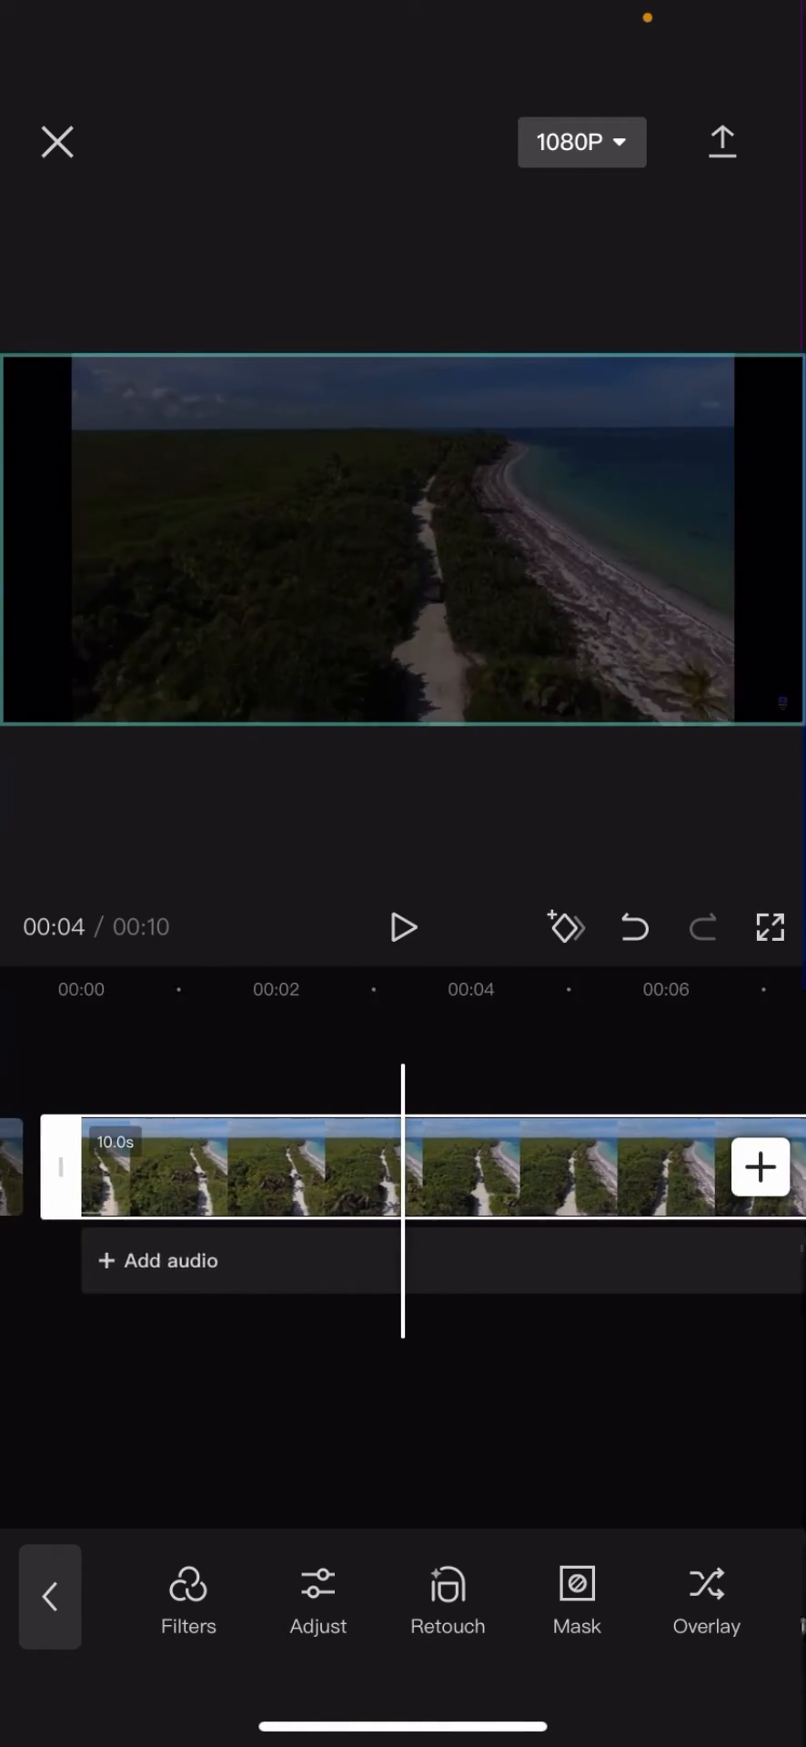
scroll(left, 3)
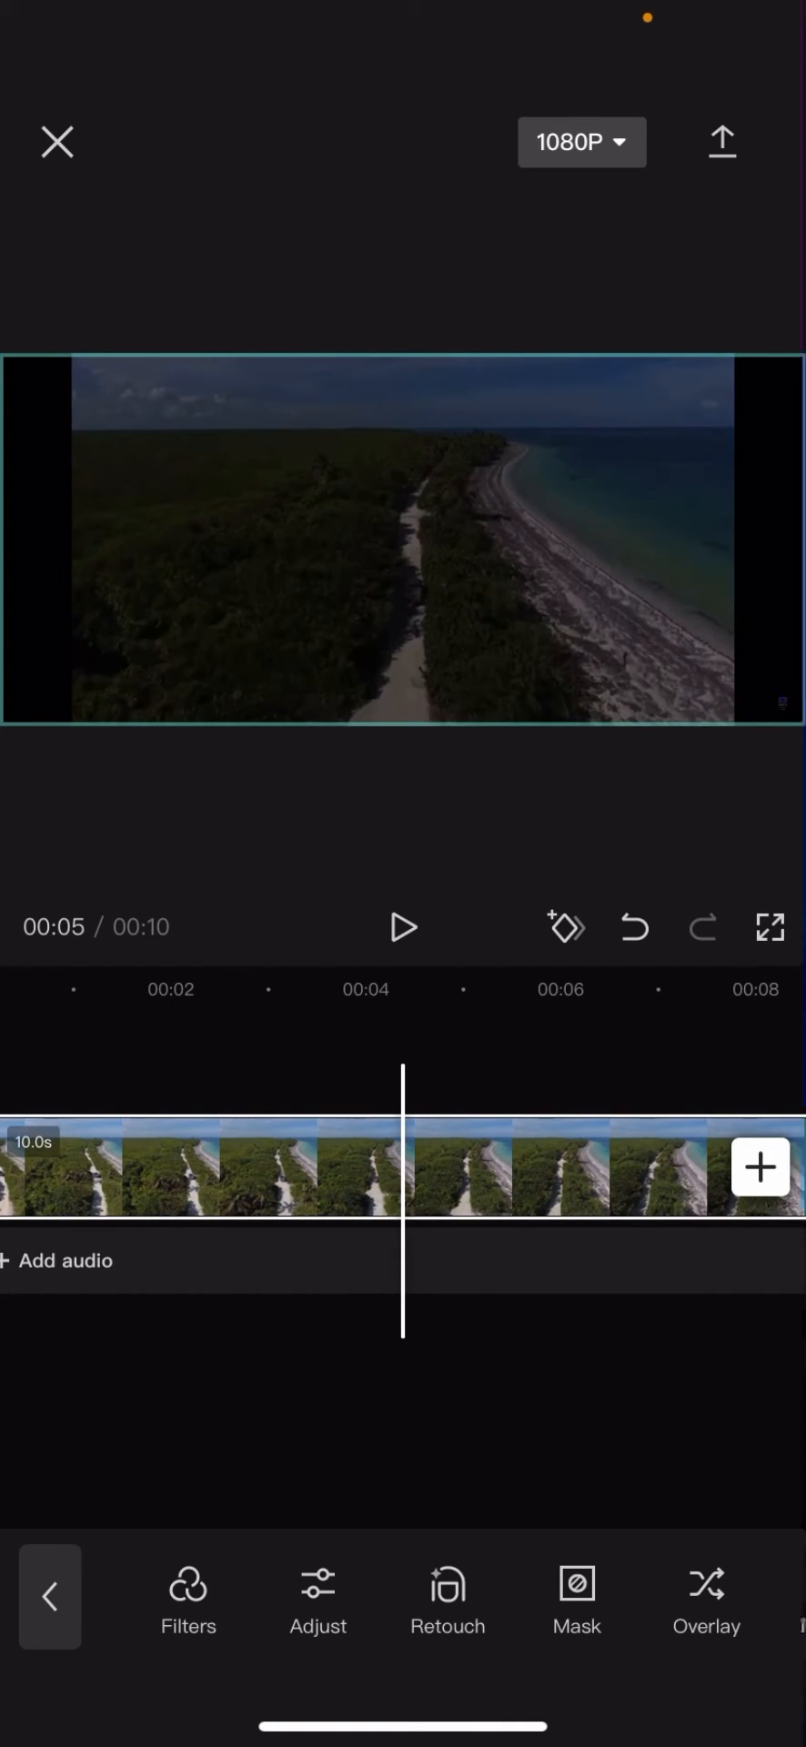
click(319, 1596)
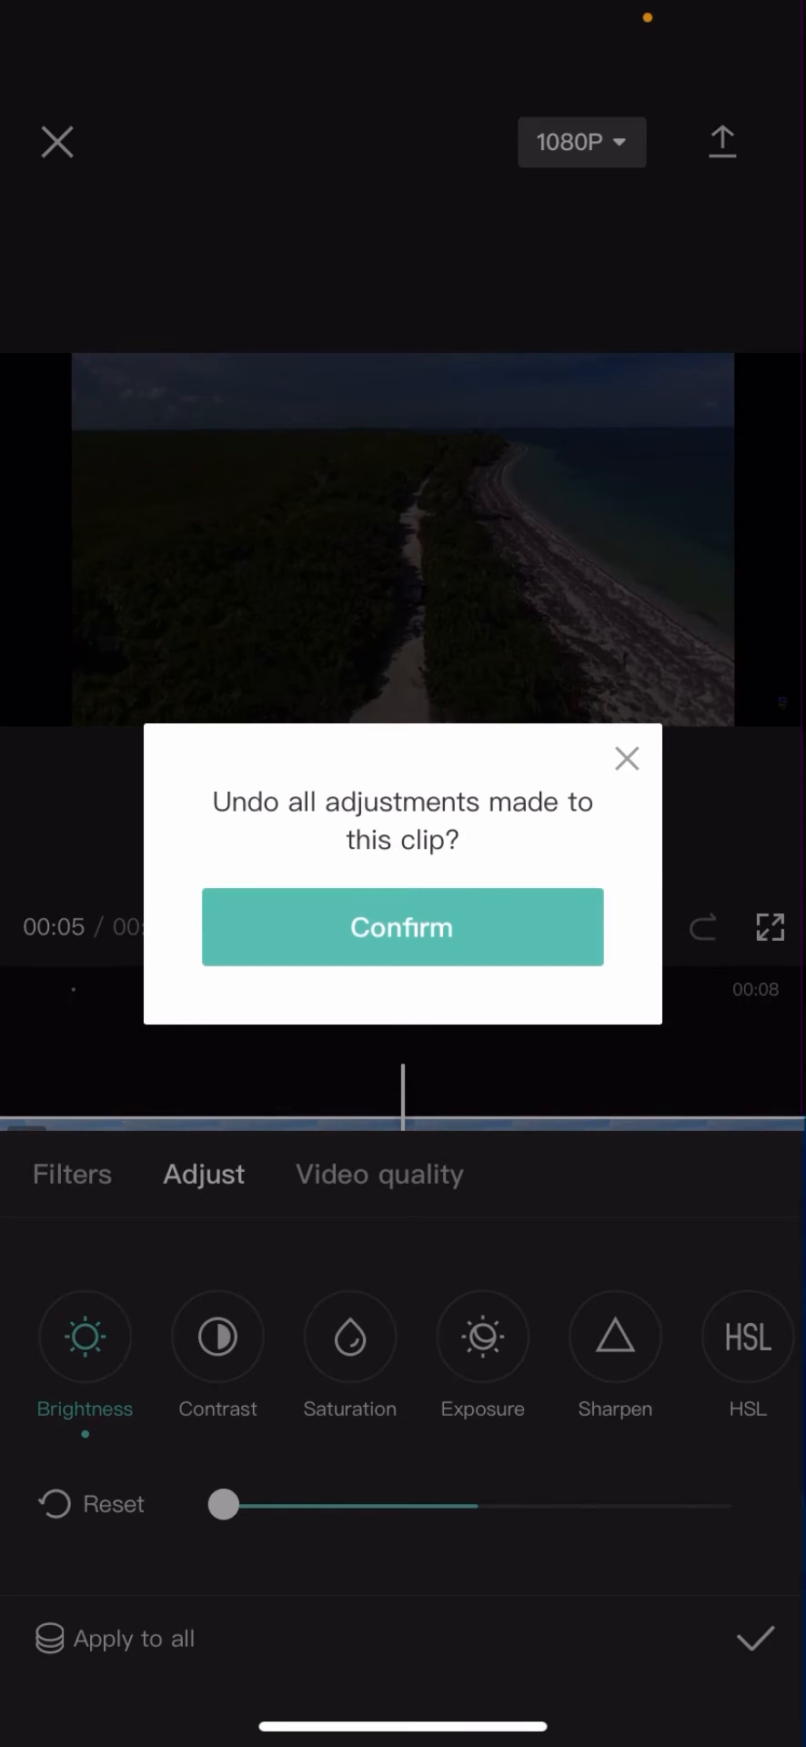
Confirm the reset so all adjustments are undone and brightness returns to neutral.
click(402, 928)
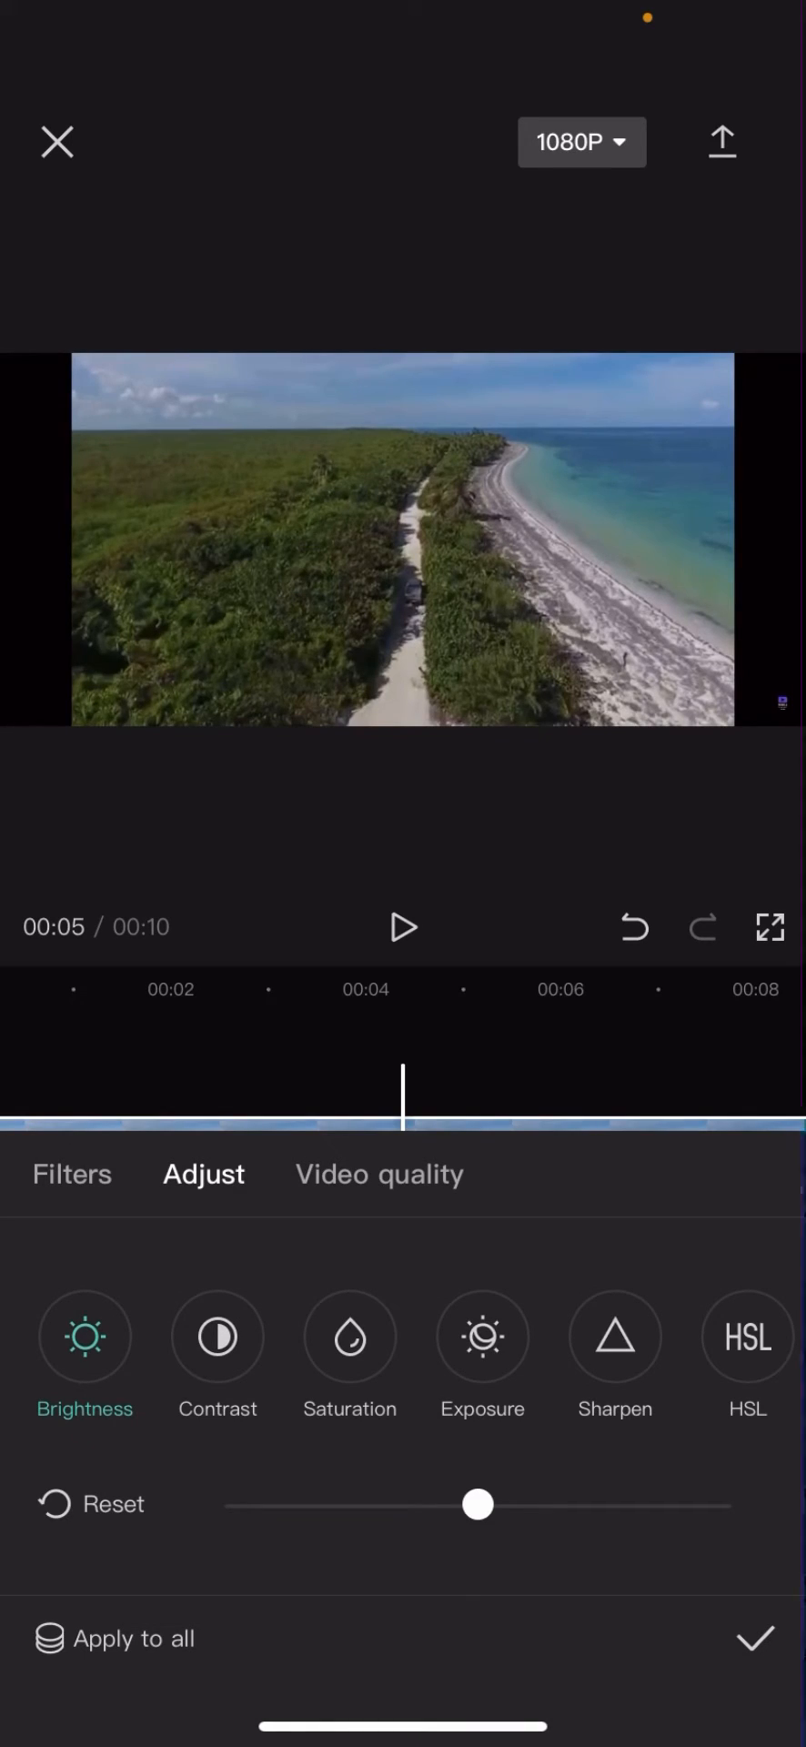